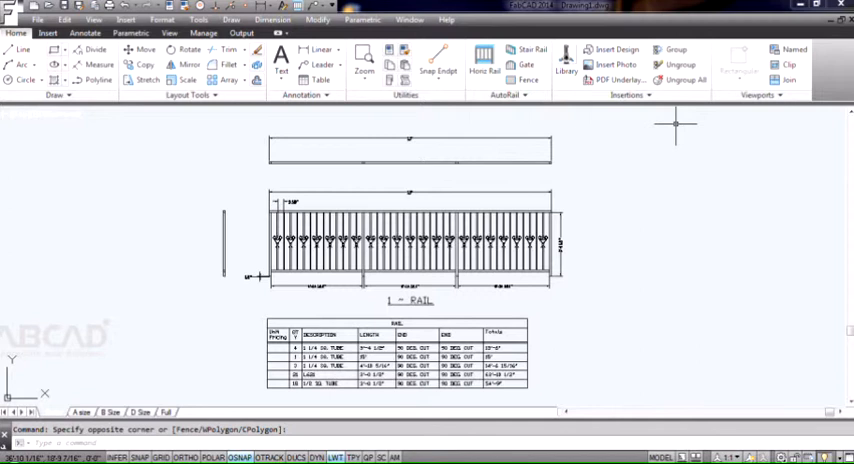
pyautogui.moveTo(593, 185)
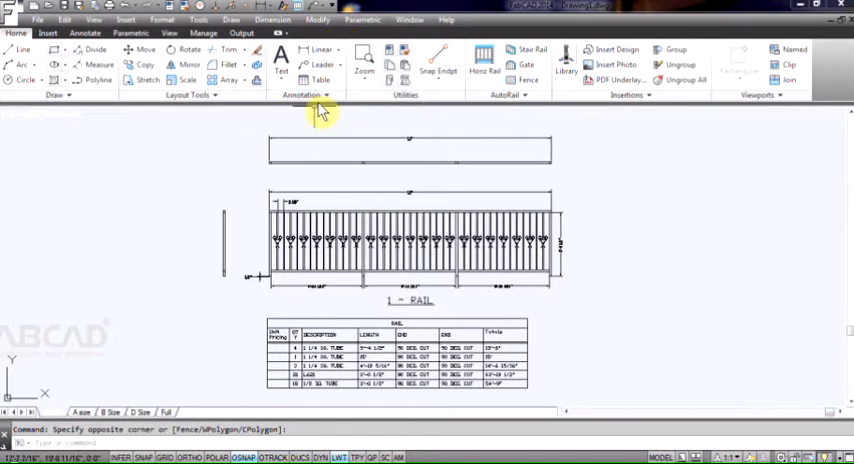
# Expand the Home ribbon's Annotation panel to reveal the Dimension Style dropdown.
pyautogui.click(320, 87)
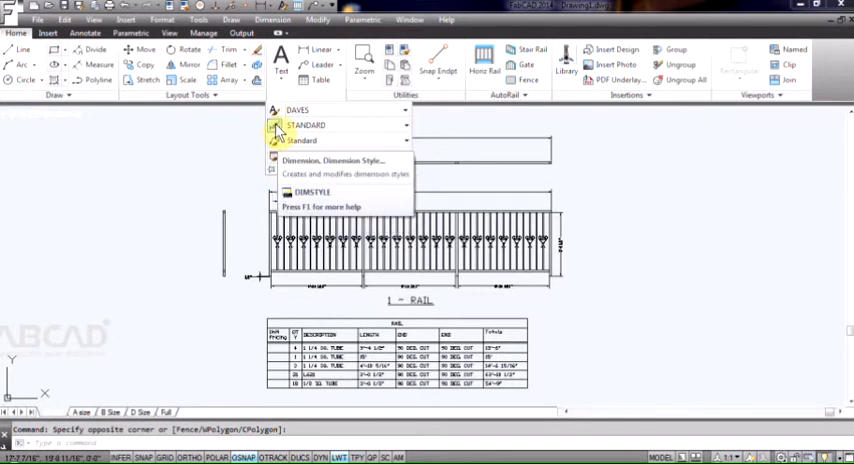
# Check STANDARD style's Primary Units: fractional format, 0 1/16 precision, then accept.
pyautogui.click(333, 161)
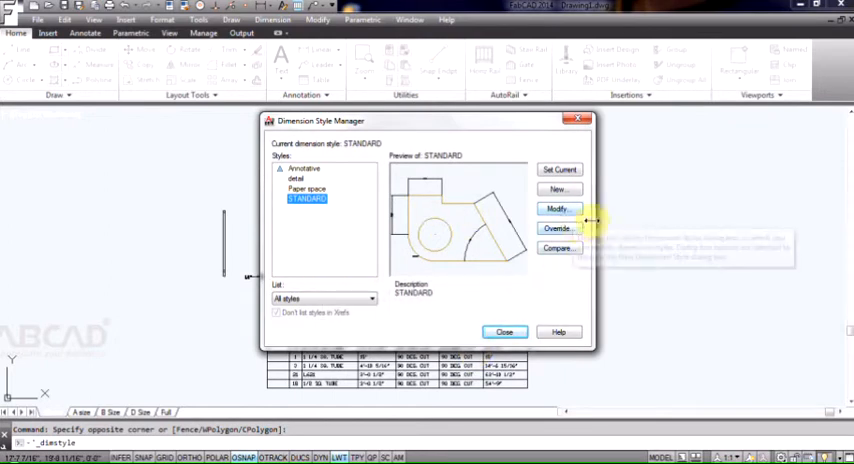
pyautogui.click(557, 209)
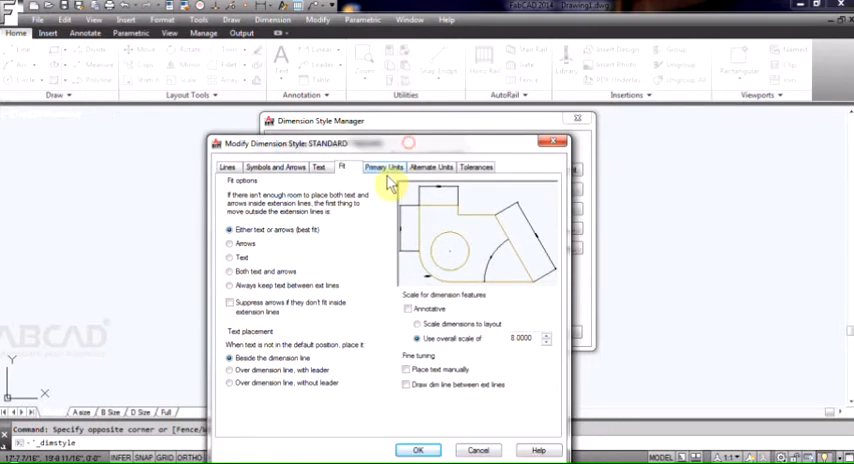
pyautogui.click(384, 166)
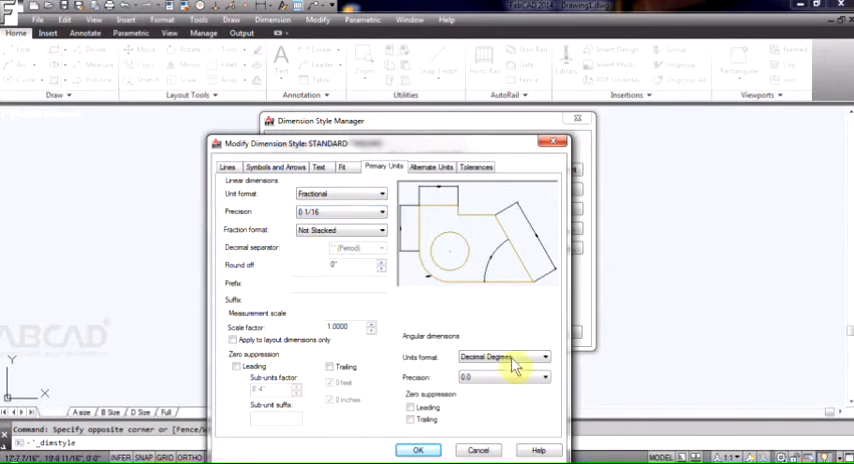
pyautogui.click(545, 377)
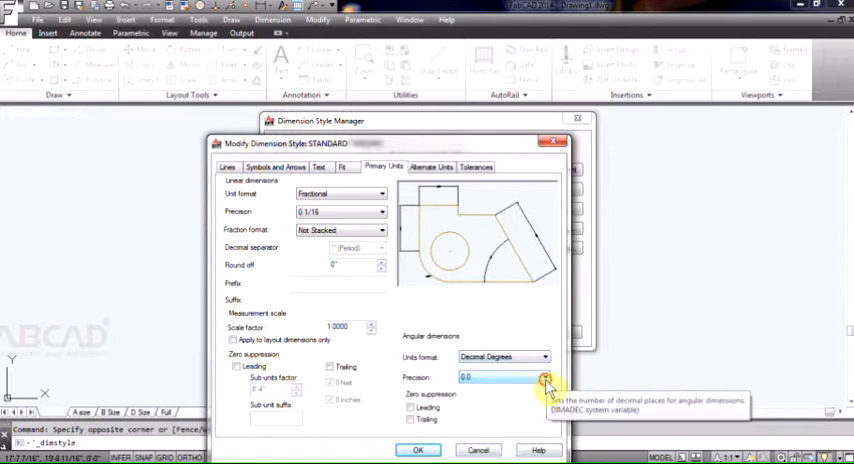
pyautogui.click(544, 378)
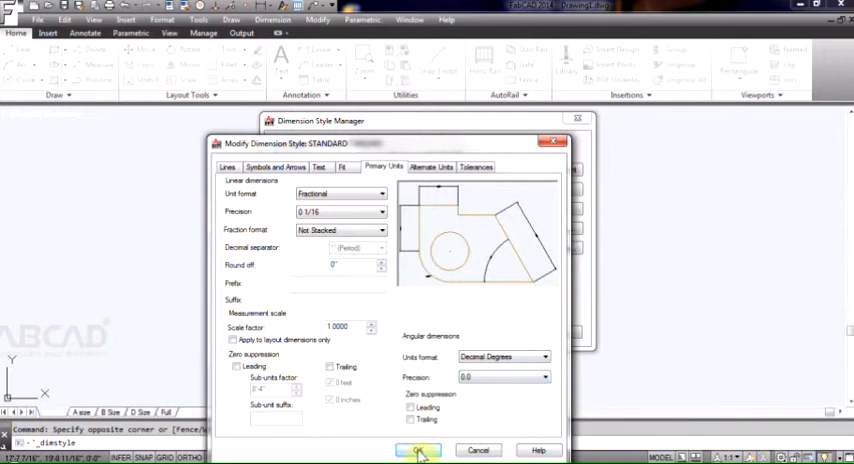
pyautogui.click(419, 449)
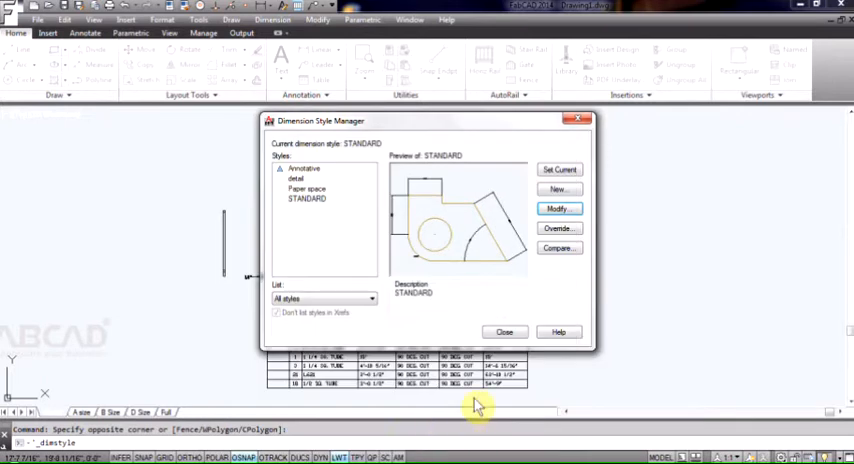
# Close the style manager to view plain-inch rail dimensions, then reopen DIMSTYLE.
pyautogui.click(504, 331)
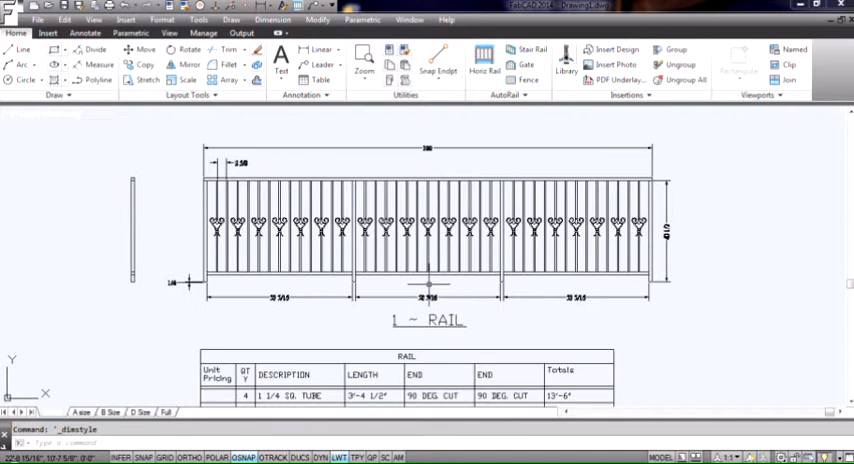
pyautogui.moveTo(428, 160)
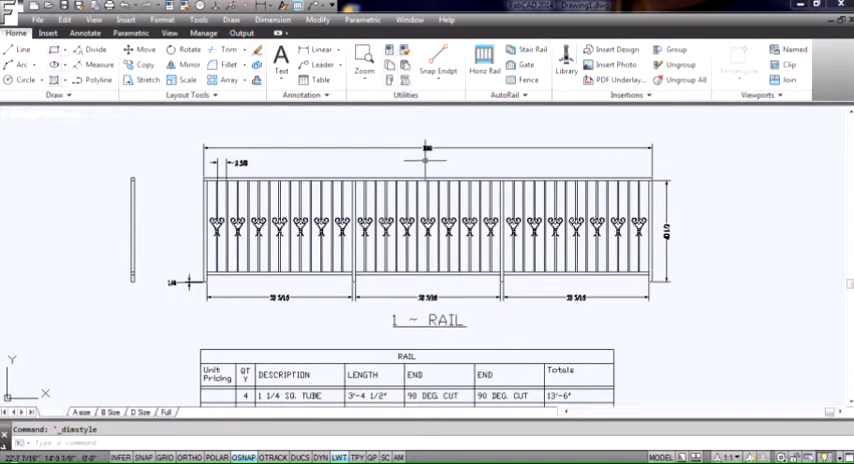
pyautogui.moveTo(427, 162)
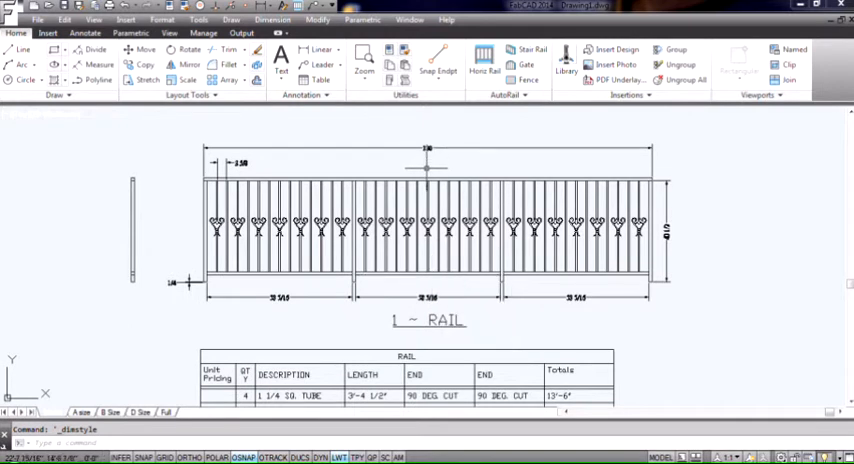
pyautogui.moveTo(428, 185)
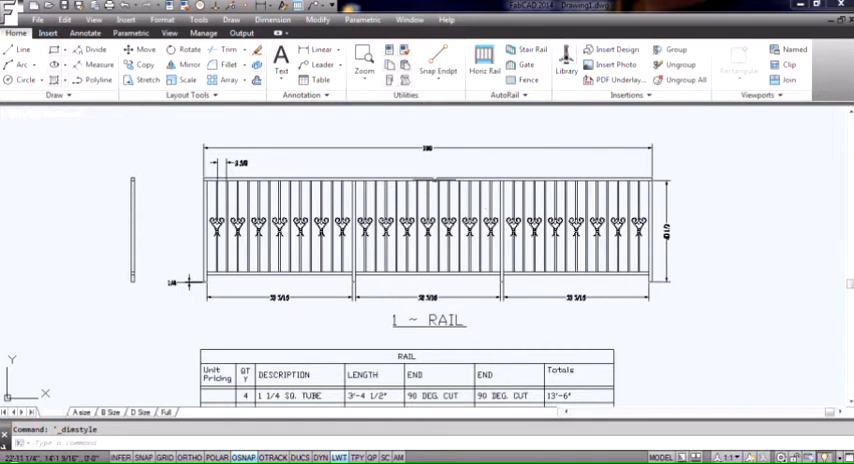
pyautogui.click(305, 95)
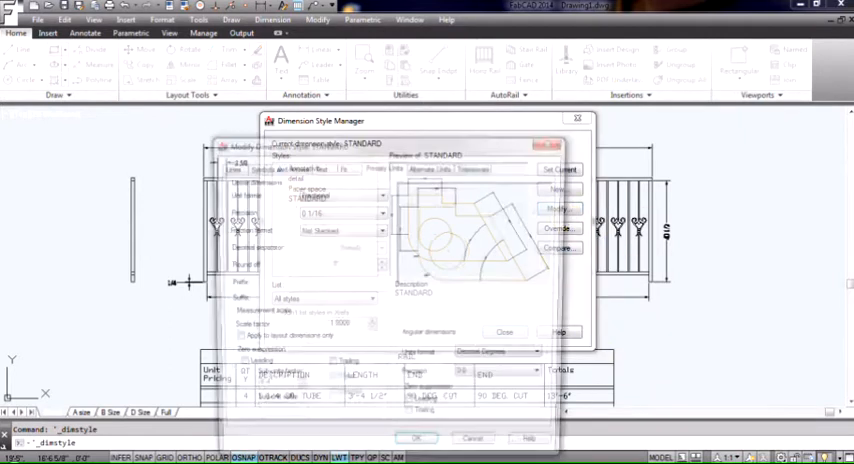
# Enable STANDARD's alternate units in Architectural format at 0'-0 1/16" precision.
pyautogui.click(424, 167)
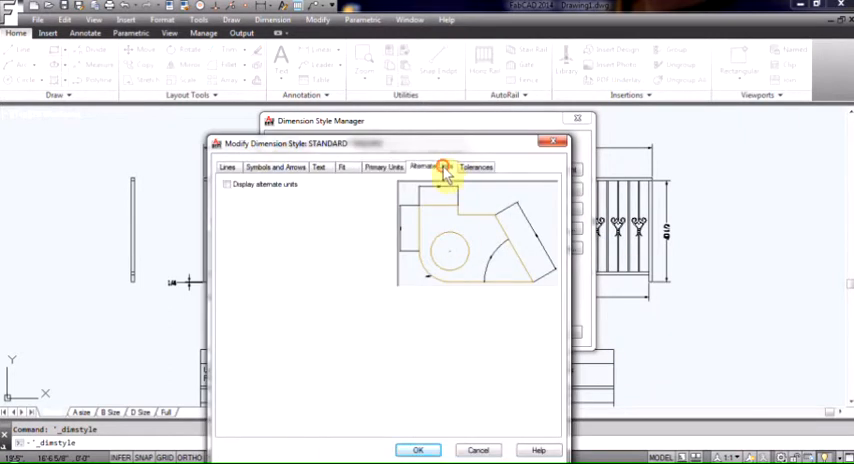
pyautogui.click(429, 167)
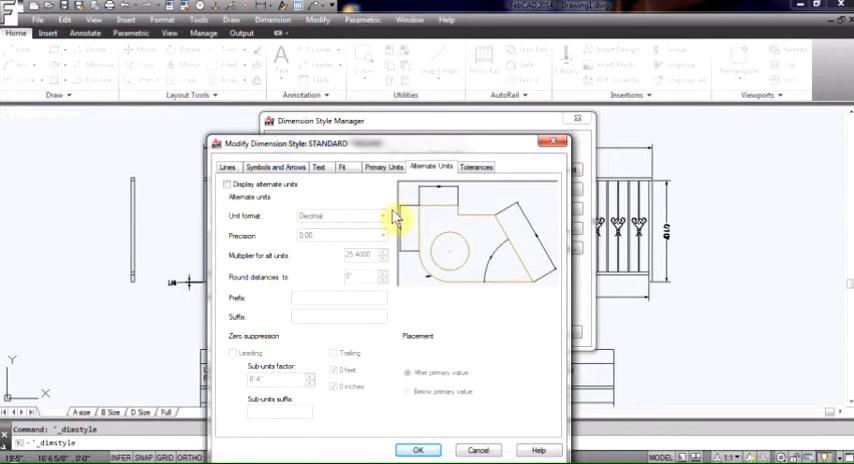
pyautogui.moveTo(235, 260)
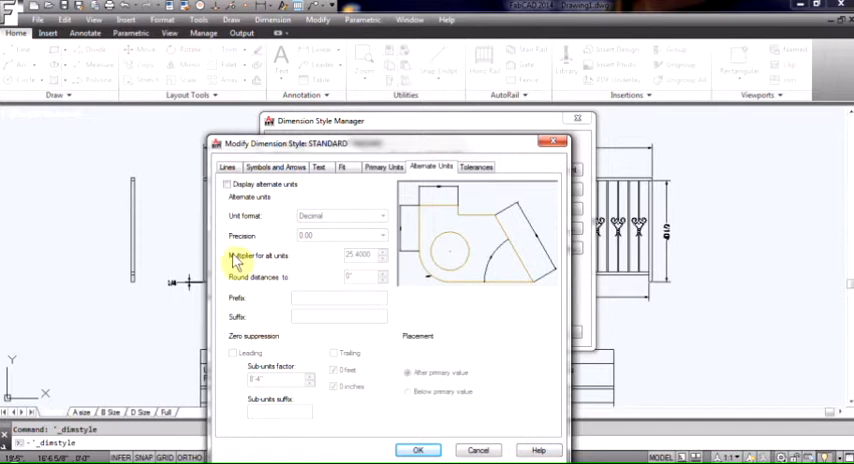
pyautogui.moveTo(365, 256)
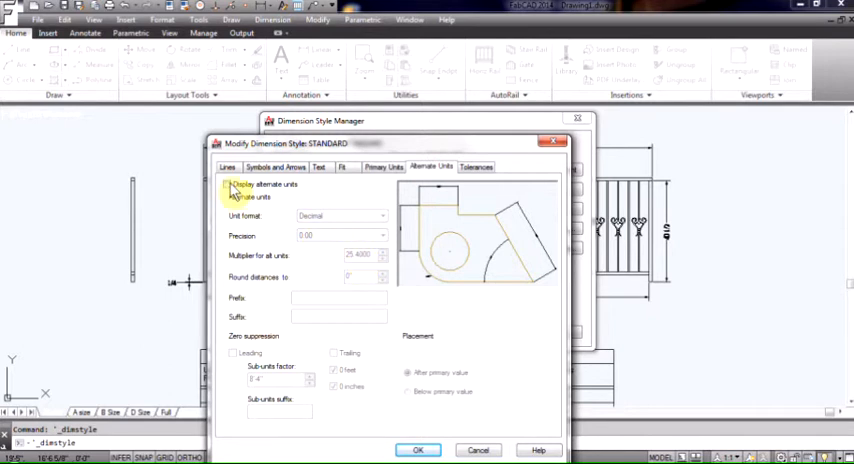
pyautogui.click(227, 184)
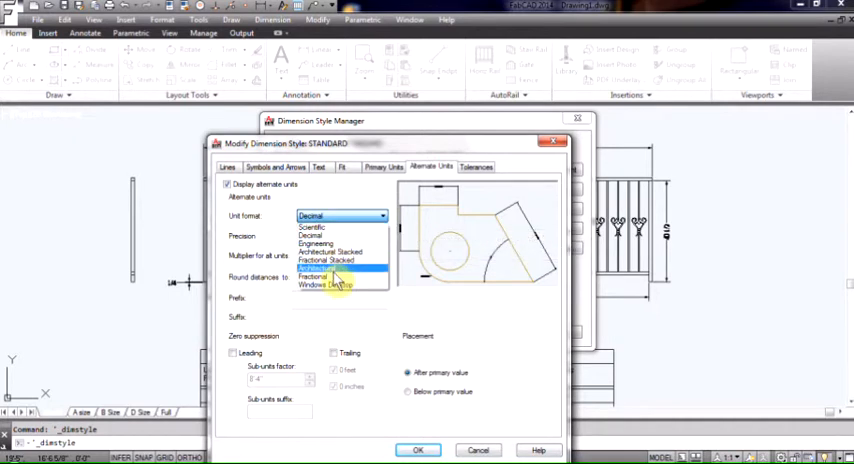
pyautogui.click(315, 260)
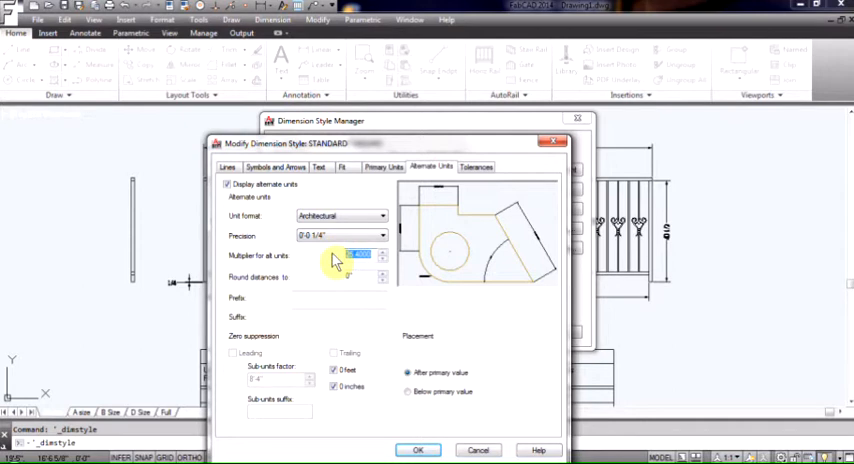
pyautogui.moveTo(363, 273)
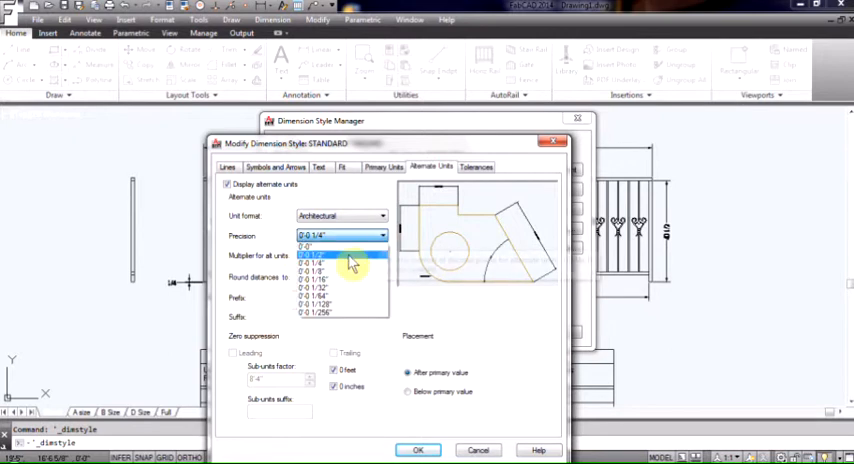
pyautogui.click(318, 272)
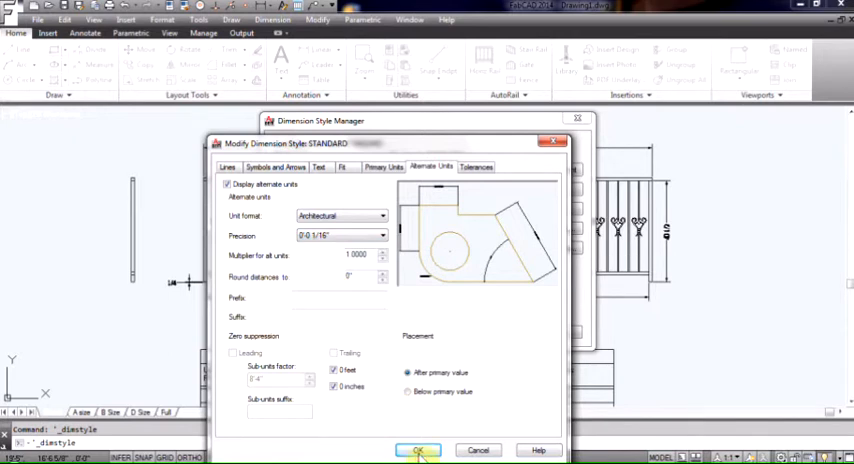
pyautogui.click(418, 450)
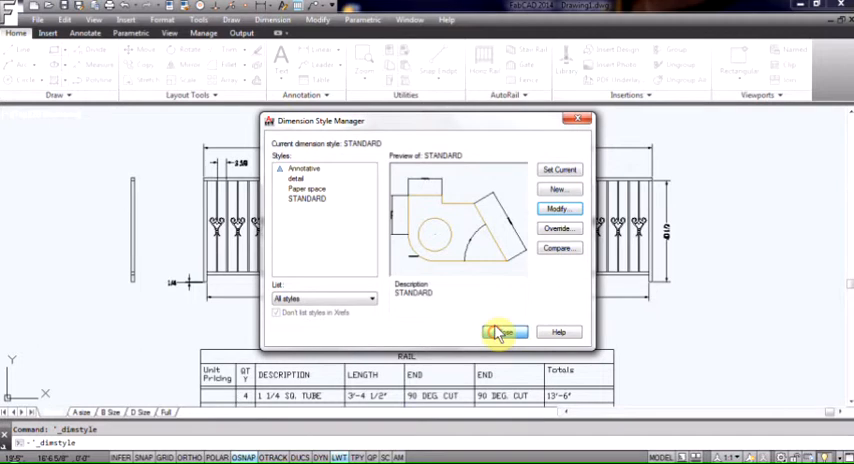
# Close the Dimension Style Manager to see bracketed feet-inch alternate values.
pyautogui.click(504, 332)
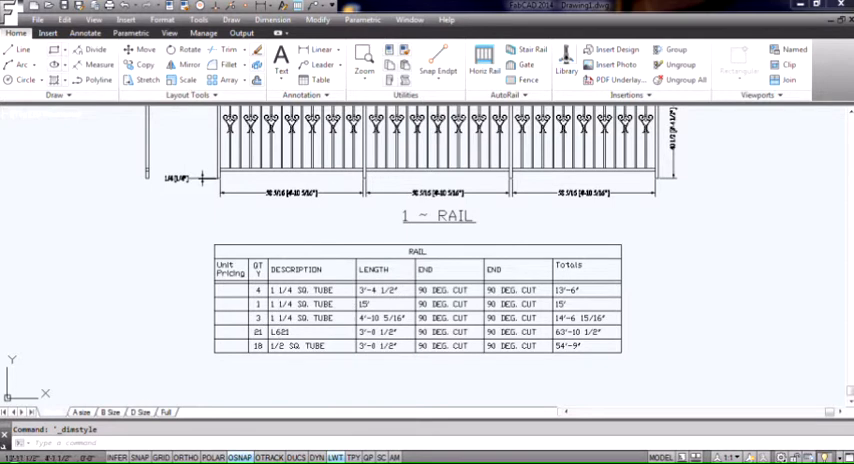
pyautogui.moveTo(108, 393)
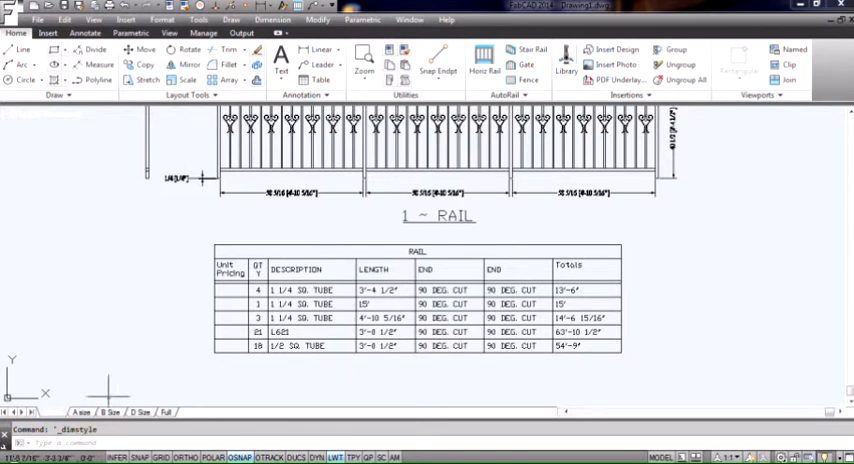
pyautogui.moveTo(228, 88)
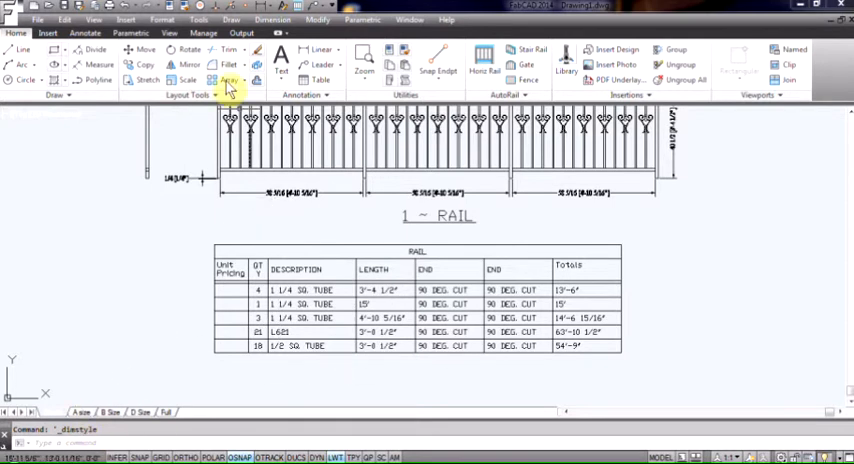
# In Format > Units, change the length type from Architectural to Fractional.
pyautogui.click(161, 19)
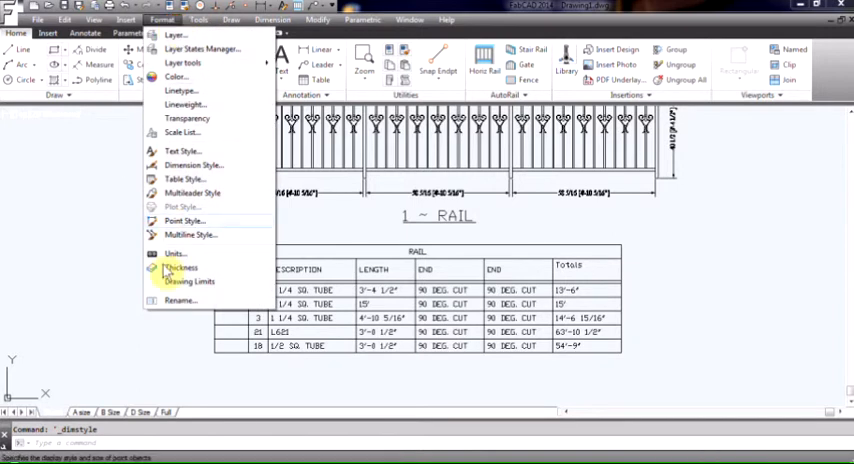
pyautogui.click(174, 253)
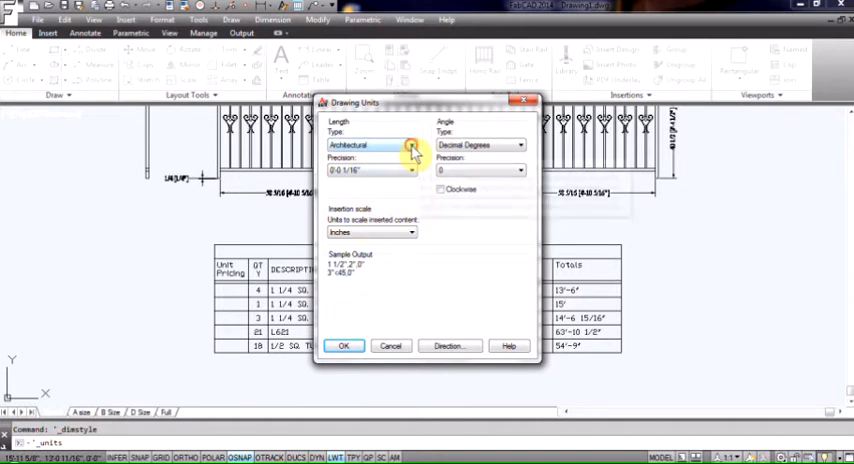
pyautogui.click(410, 145)
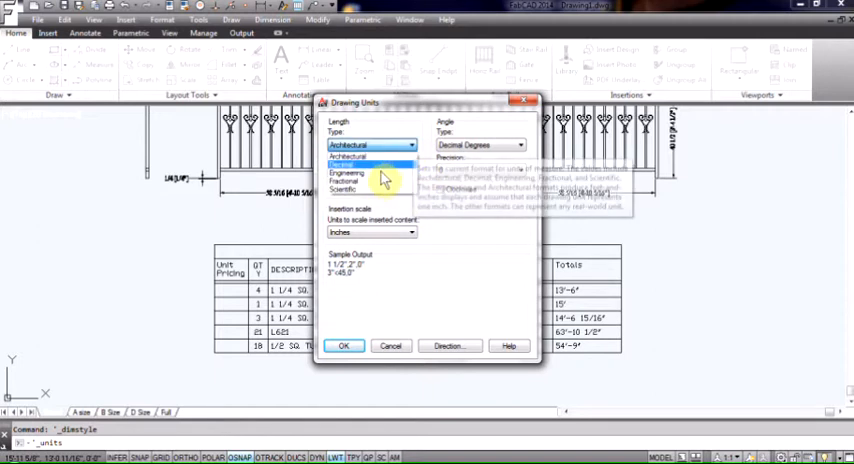
pyautogui.click(348, 181)
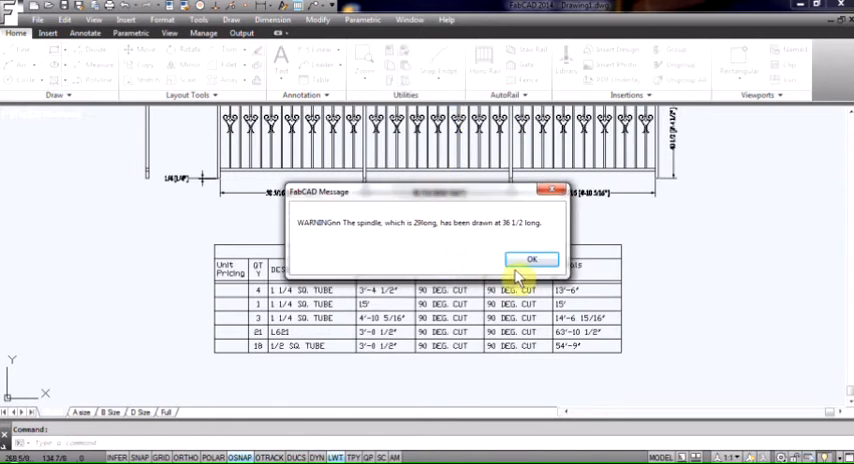
# Dismiss the spindle-length warning so the cut list regenerates in fractional inches.
pyautogui.click(531, 259)
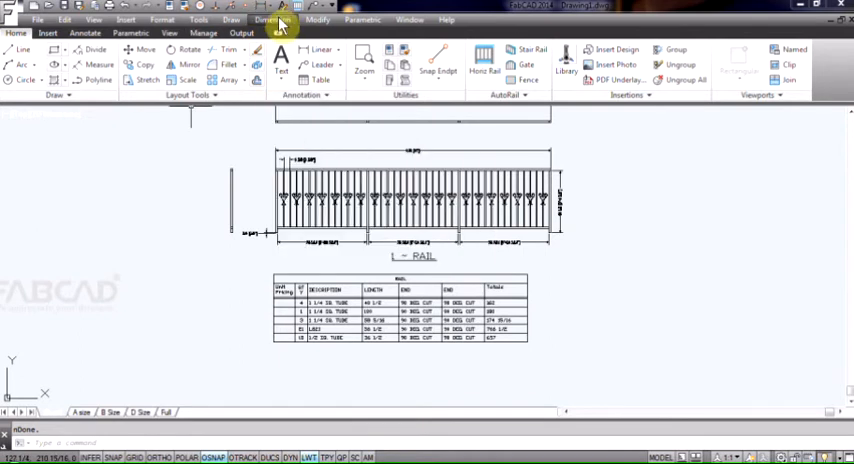
# Review the STANDARD style's Symbols and Arrows settings via Dimension > Dimension Style.
pyautogui.click(272, 19)
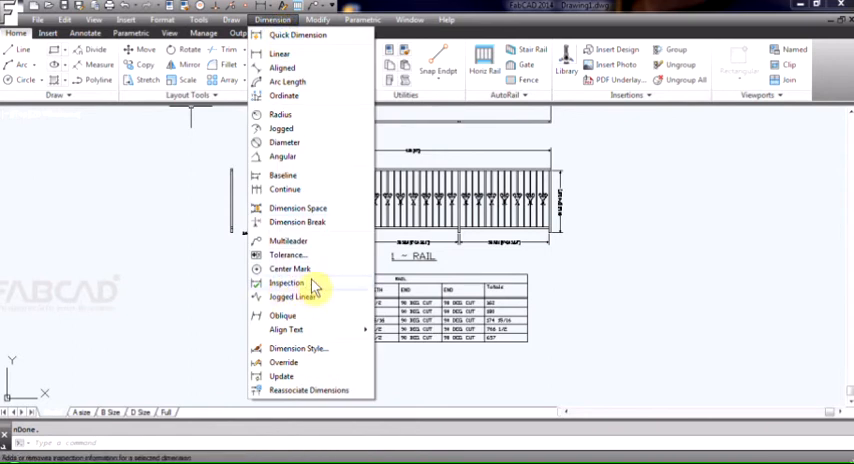
pyautogui.click(297, 349)
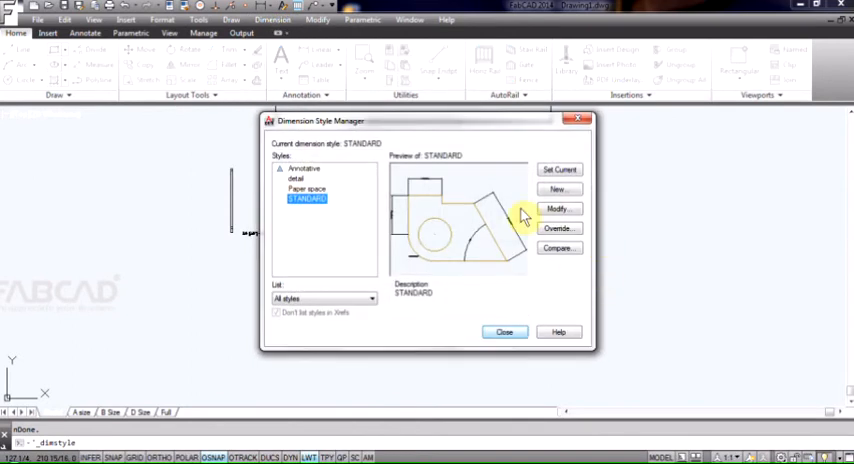
pyautogui.moveTo(508, 195)
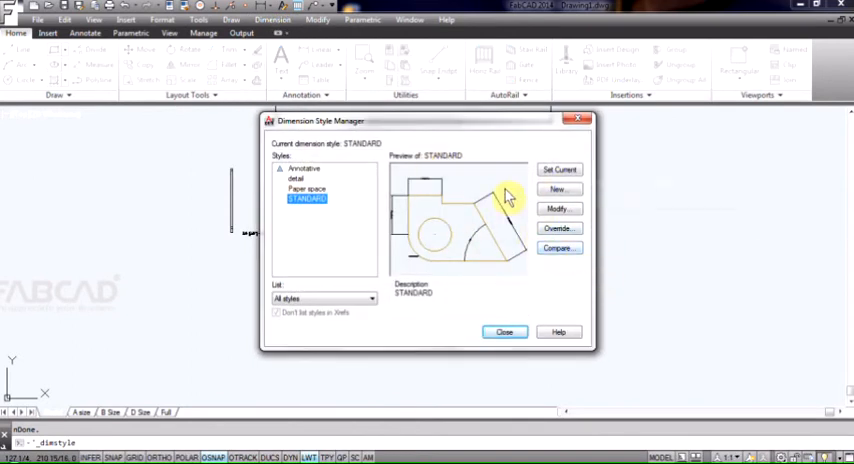
pyautogui.click(558, 208)
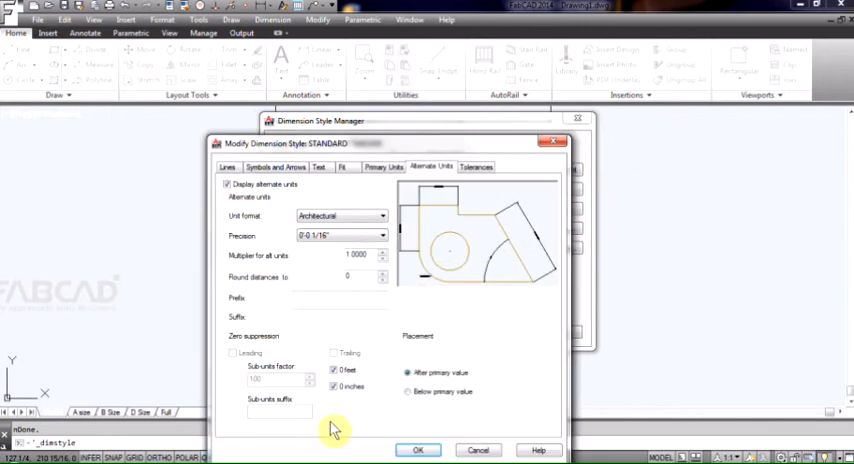
pyautogui.click(270, 166)
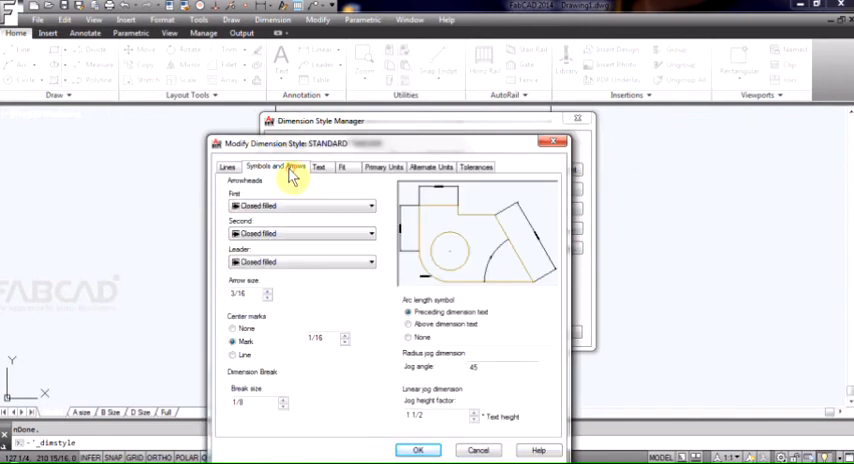
pyautogui.moveTo(328, 190)
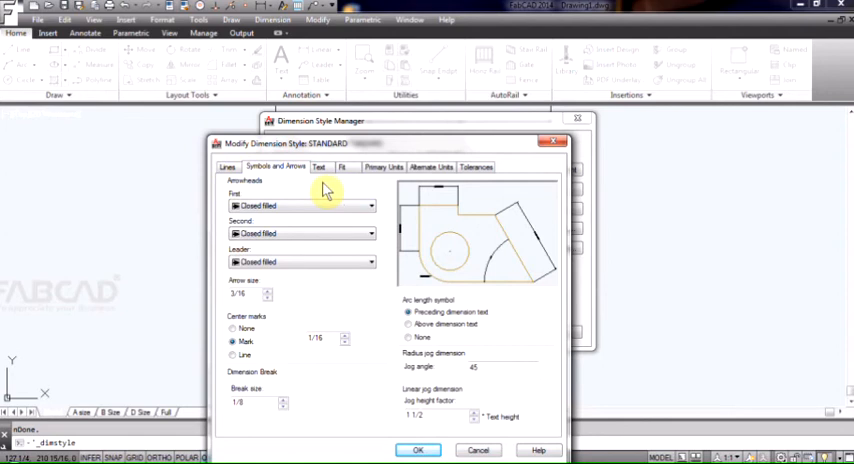
pyautogui.moveTo(355, 305)
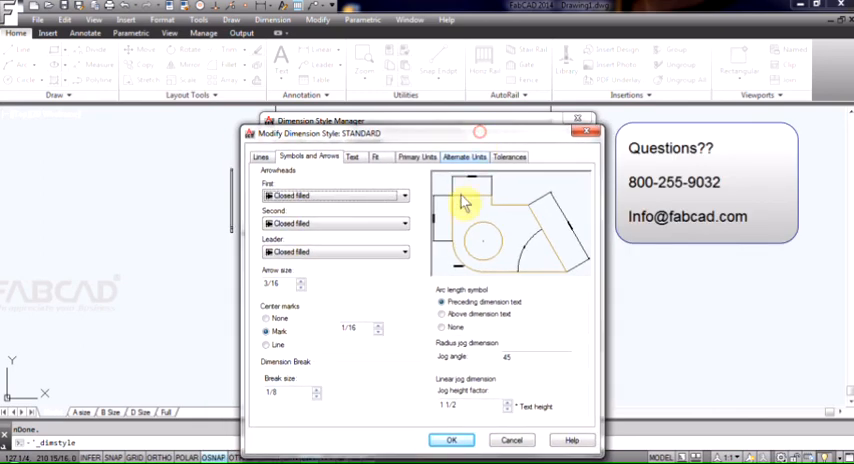
pyautogui.click(451, 440)
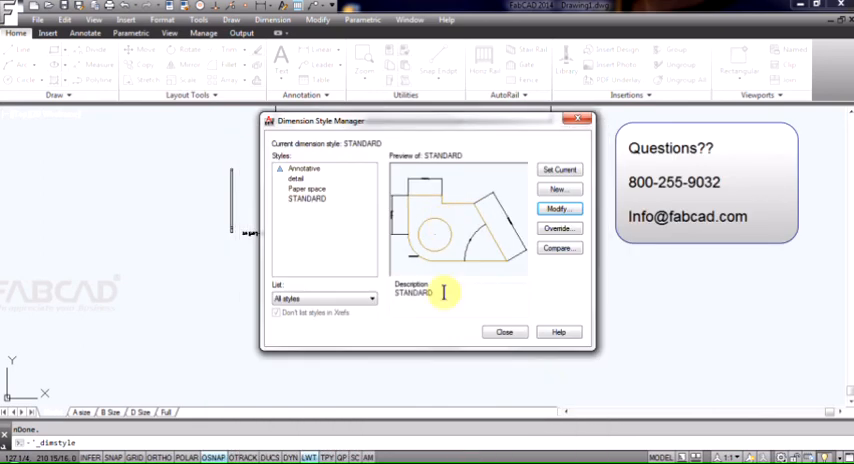